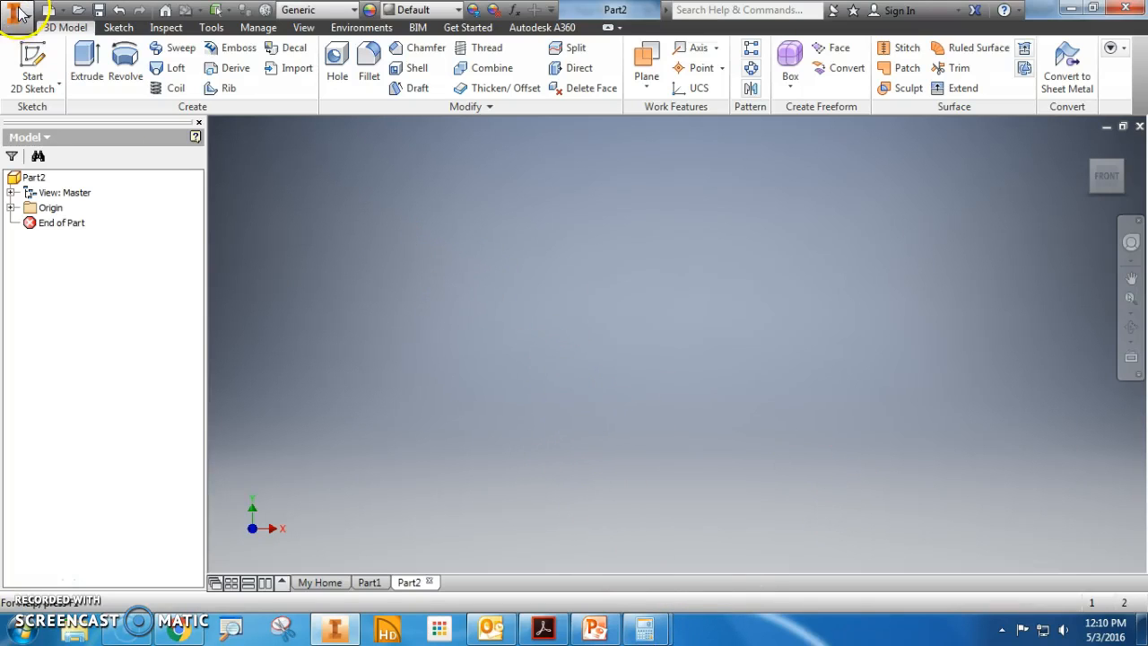
Save the new empty part with Save As under the file name 'Rutz Tri Platform'.
{"action": "left_click", "coordinate": [16, 10]}
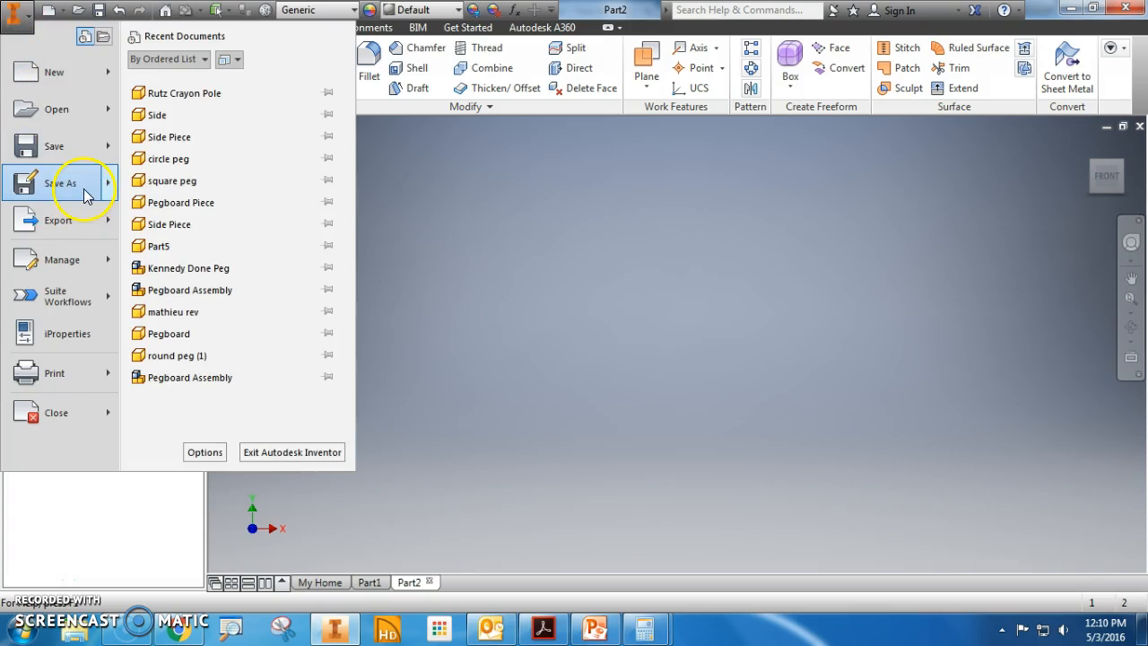
{"action": "left_click", "coordinate": [60, 183]}
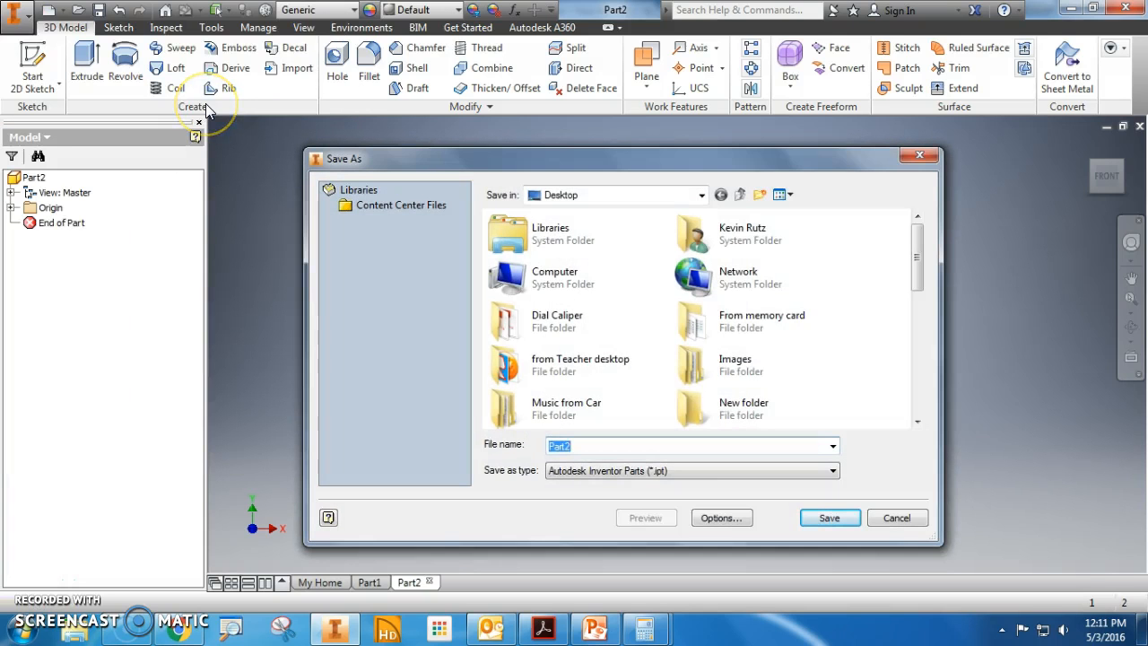
{"action": "type", "text": "Rutz Tri Platform"}
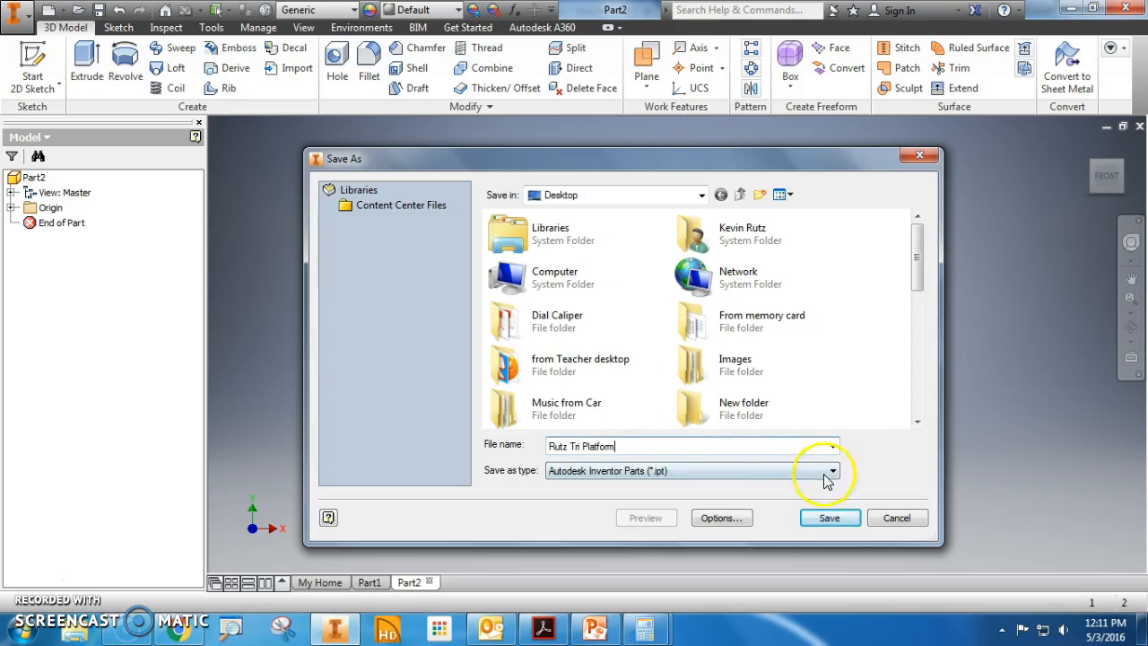
{"action": "left_click", "coordinate": [829, 517]}
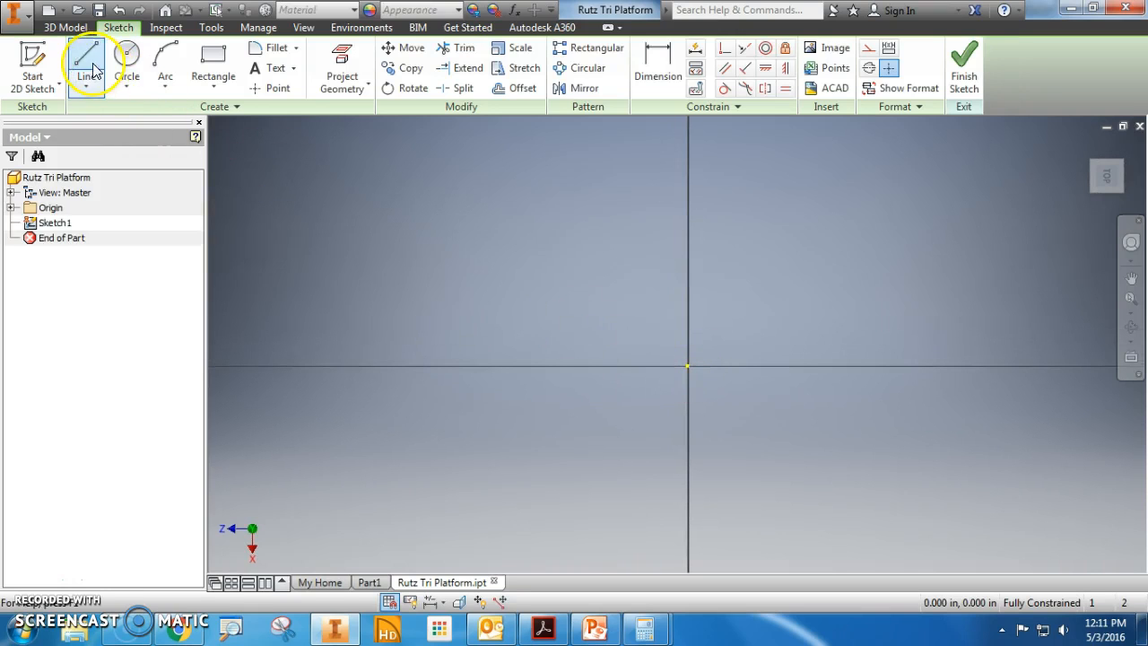
{"action": "mouse_move", "coordinate": [127, 63]}
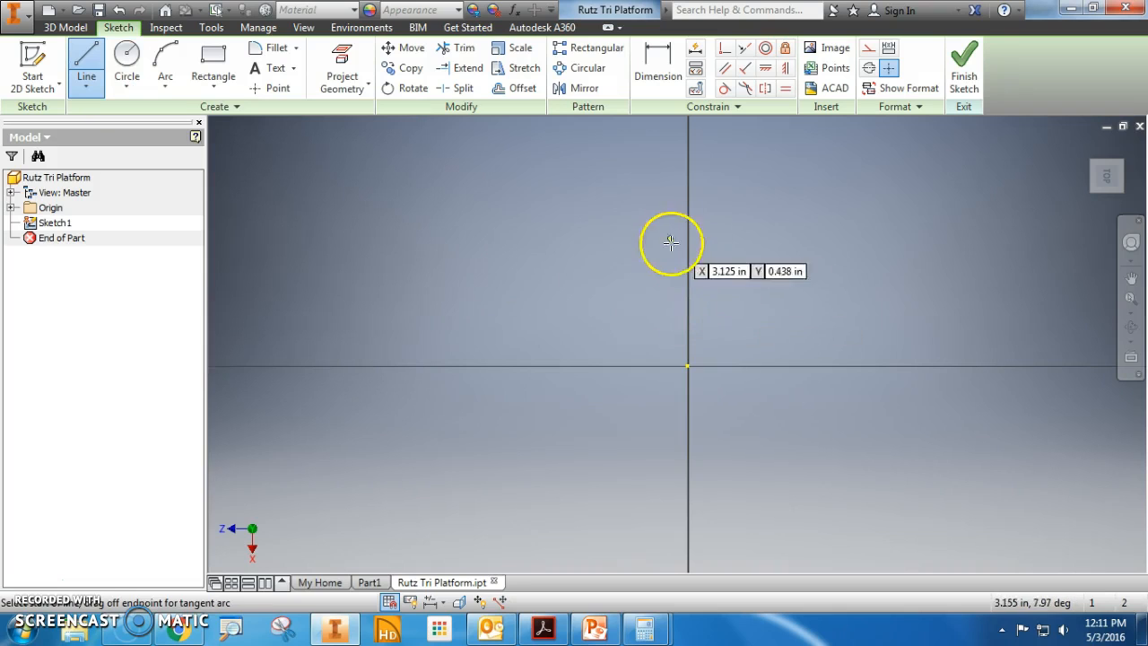
{"action": "mouse_move", "coordinate": [540, 226]}
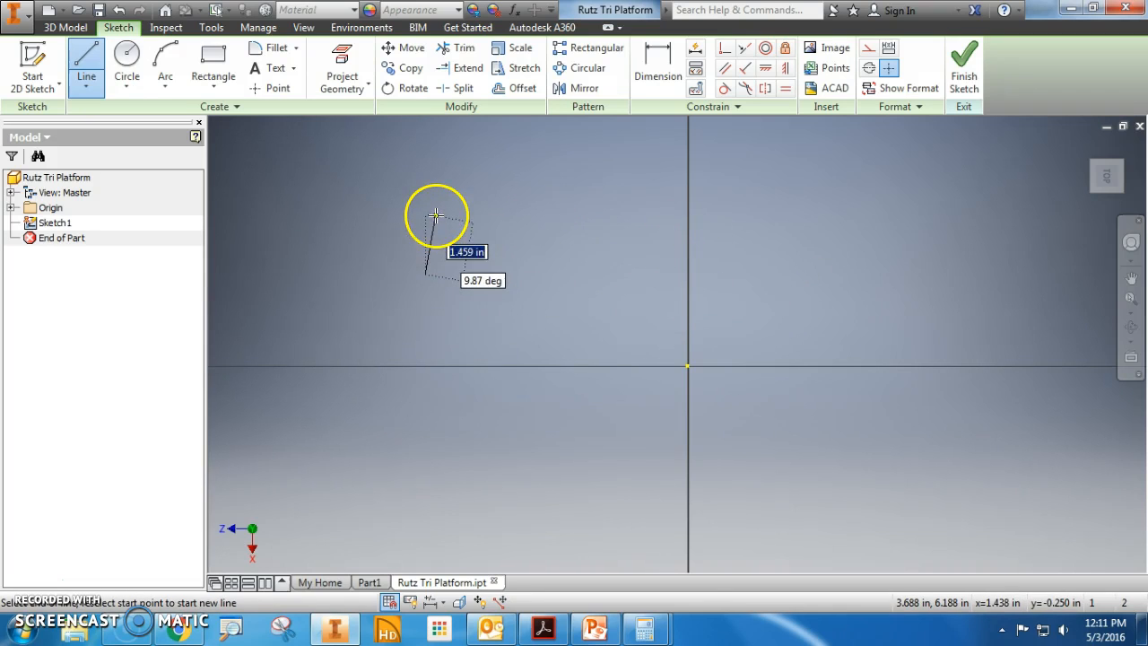
Enter 6 as the length while drawing the outline's short vertical line.
{"action": "type", "text": "6"}
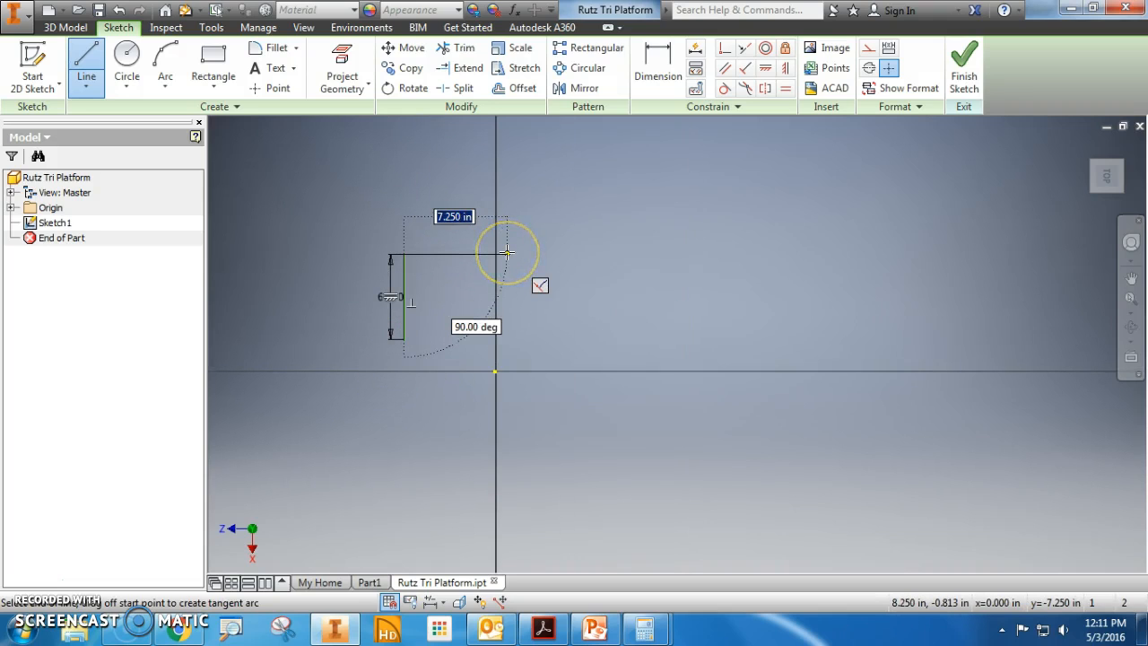
{"action": "mouse_move", "coordinate": [506, 251]}
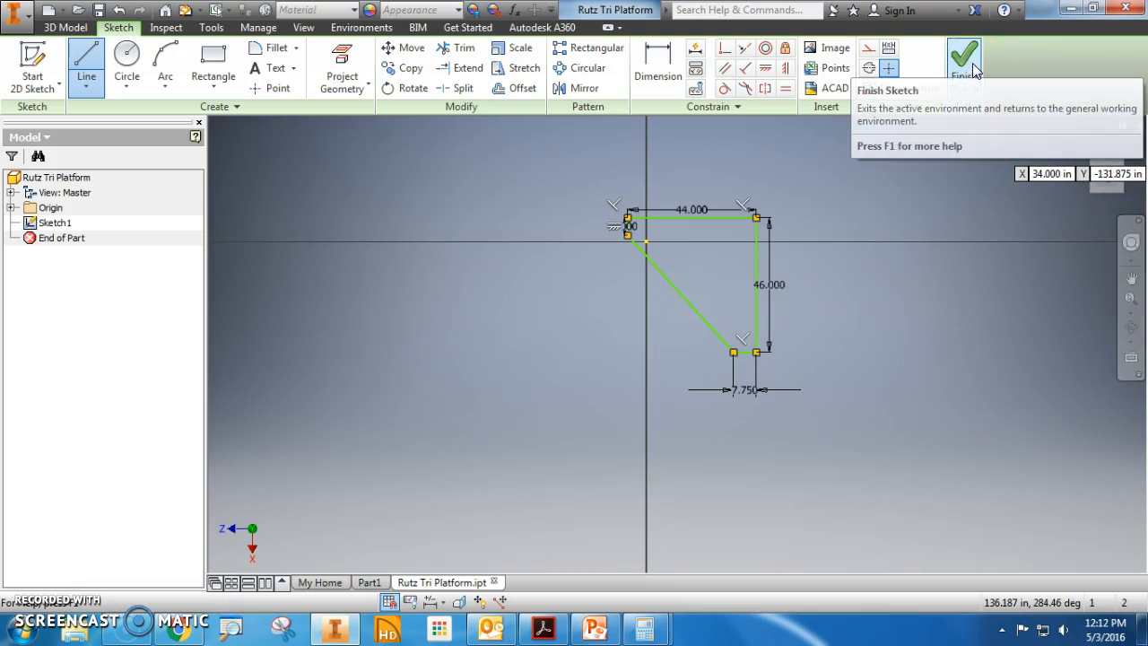
{"action": "mouse_move", "coordinate": [164, 69]}
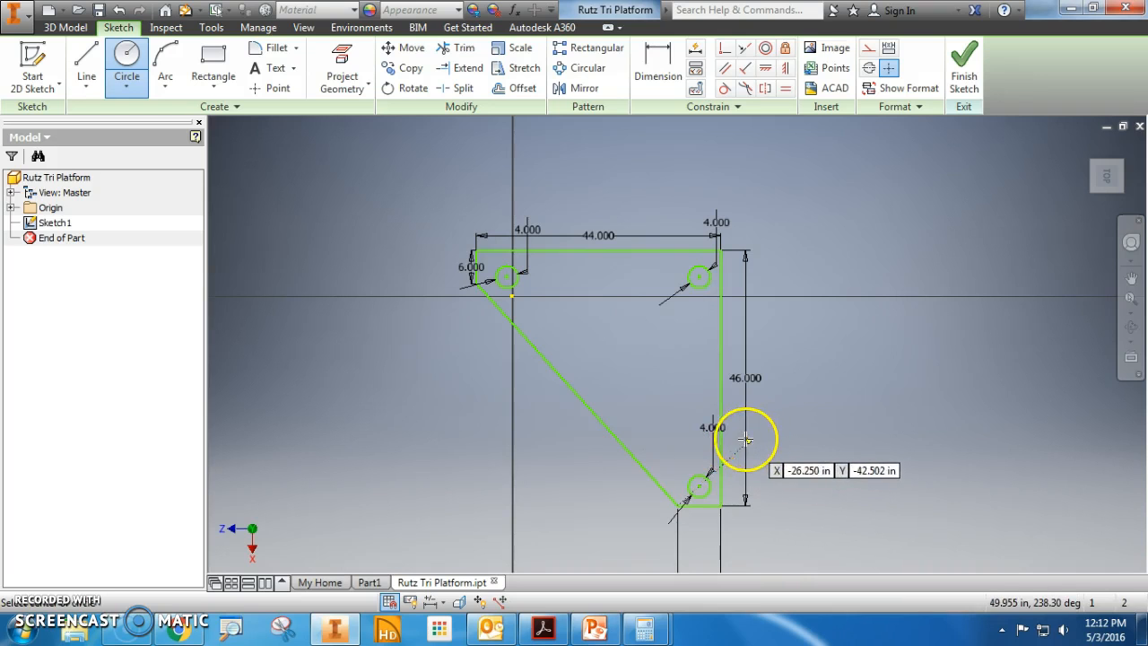
{"action": "mouse_move", "coordinate": [573, 303]}
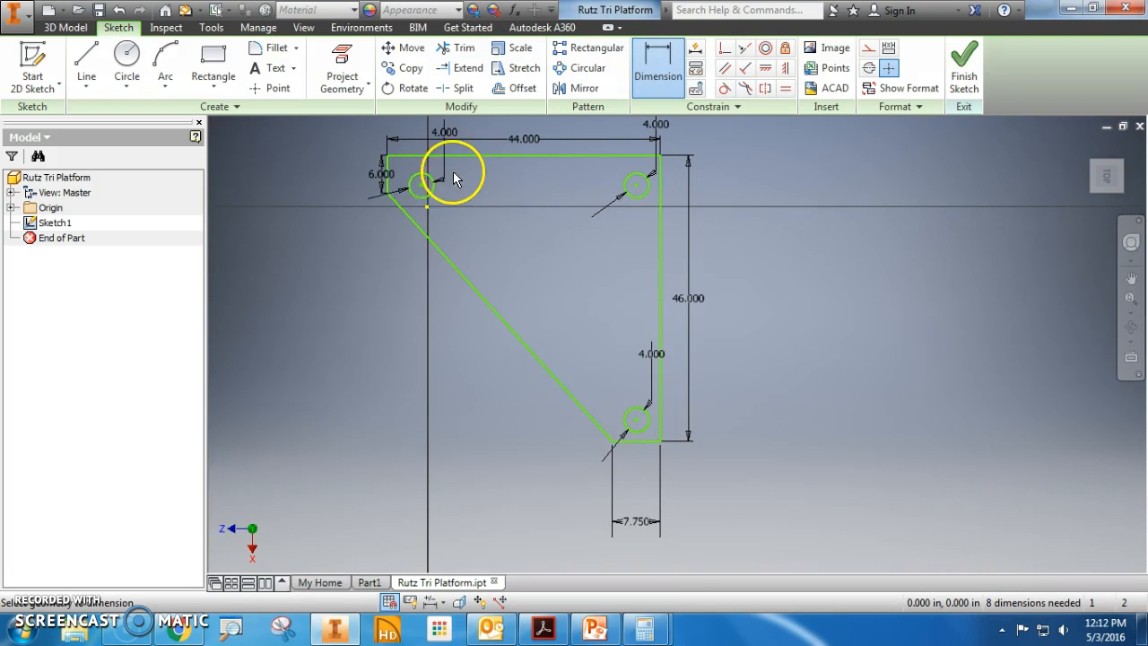
Dimension the top-left and top-right holes 4.000 from their adjacent edges.
{"action": "left_click", "coordinate": [421, 179]}
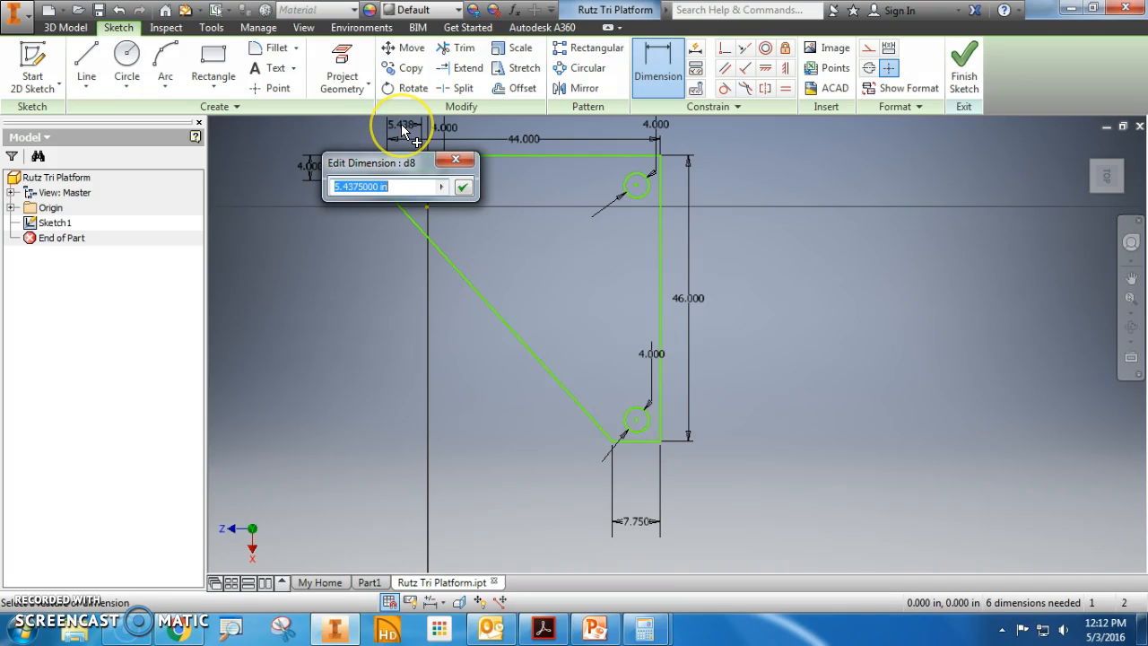
{"action": "type", "text": "4"}
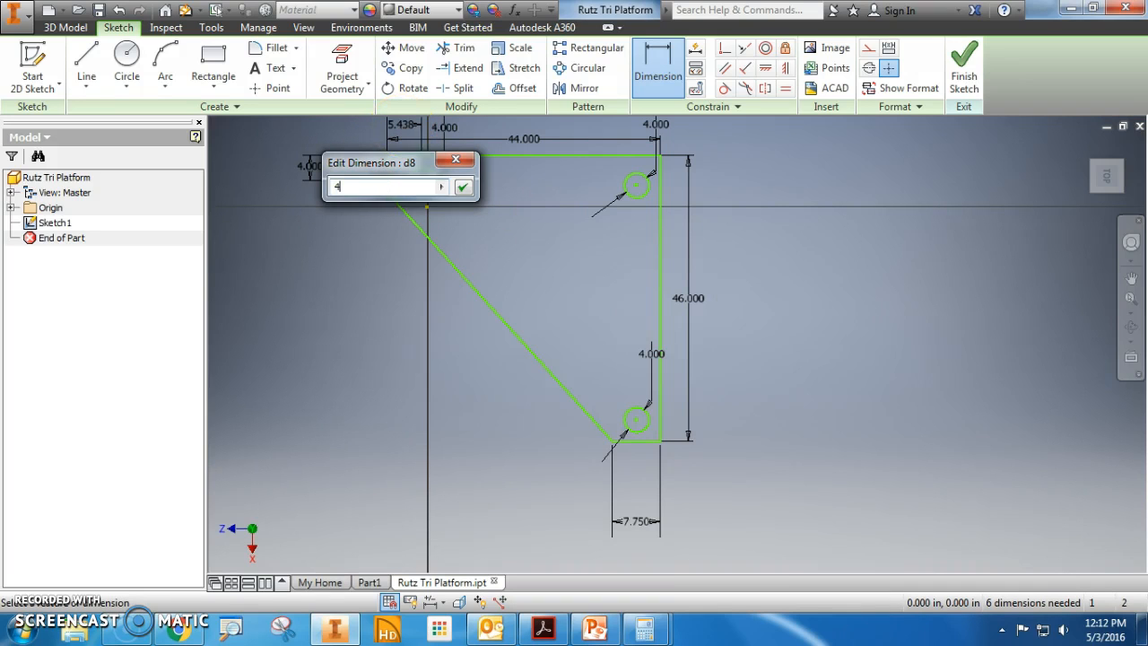
{"action": "left_click", "coordinate": [464, 186]}
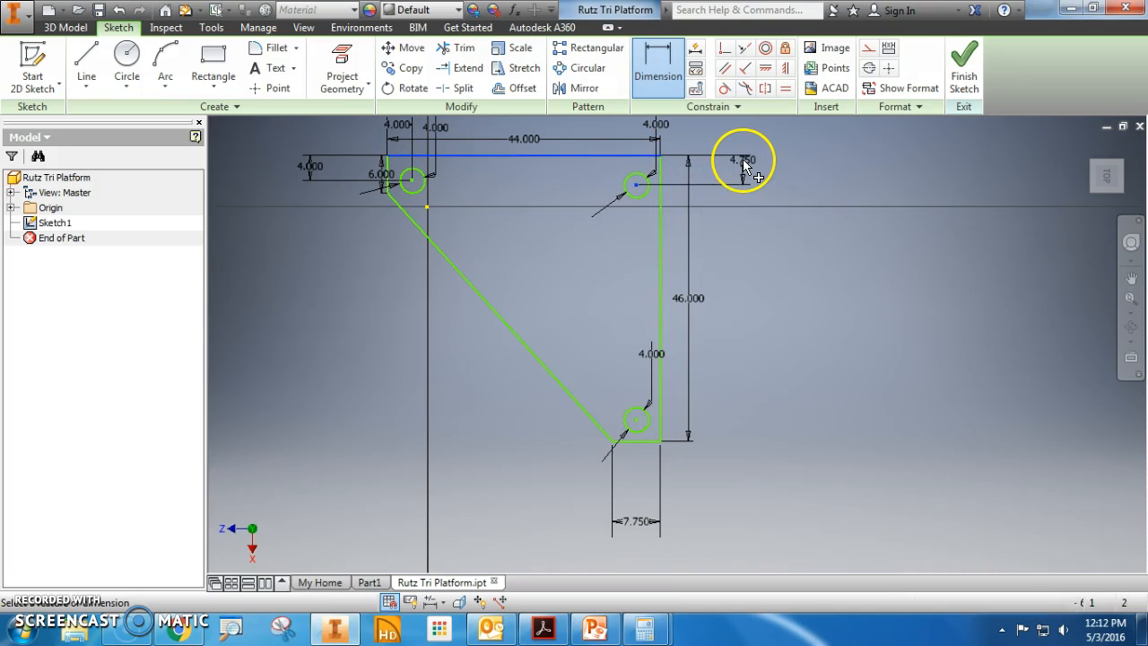
{"action": "left_click", "coordinate": [740, 160]}
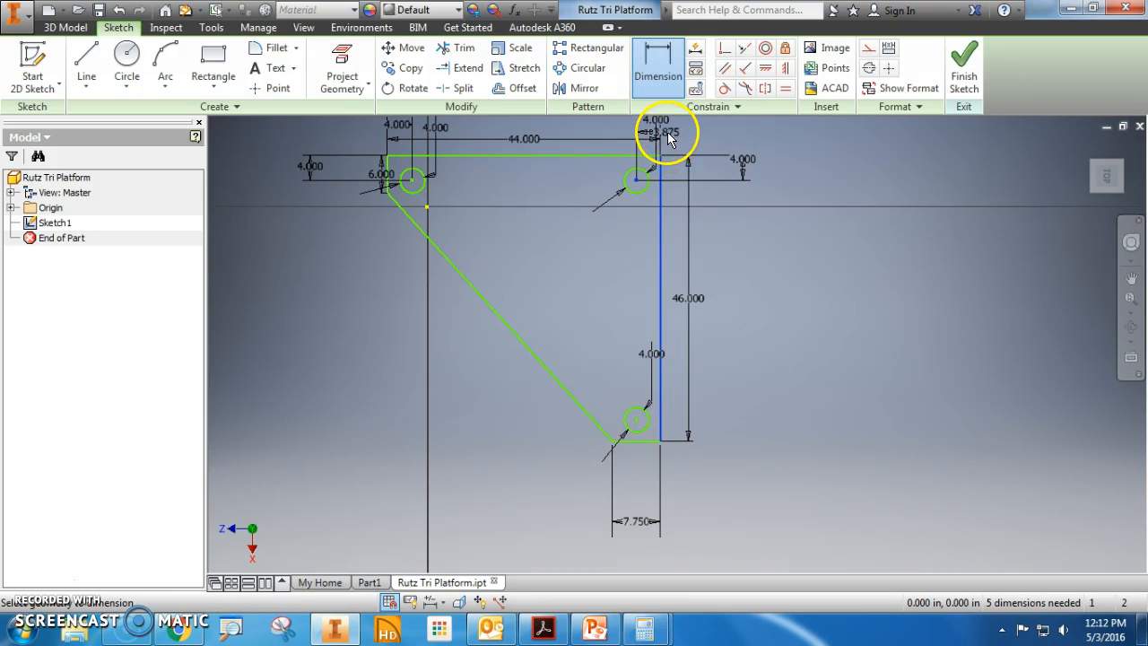
{"action": "left_click", "coordinate": [654, 132]}
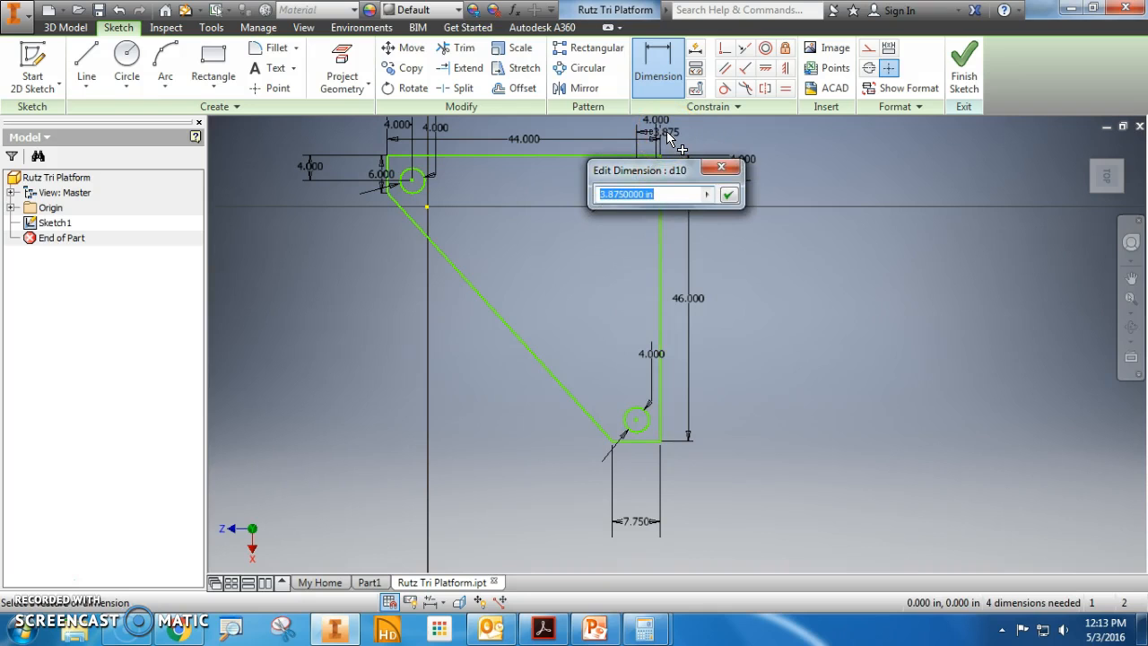
{"action": "left_click", "coordinate": [728, 194]}
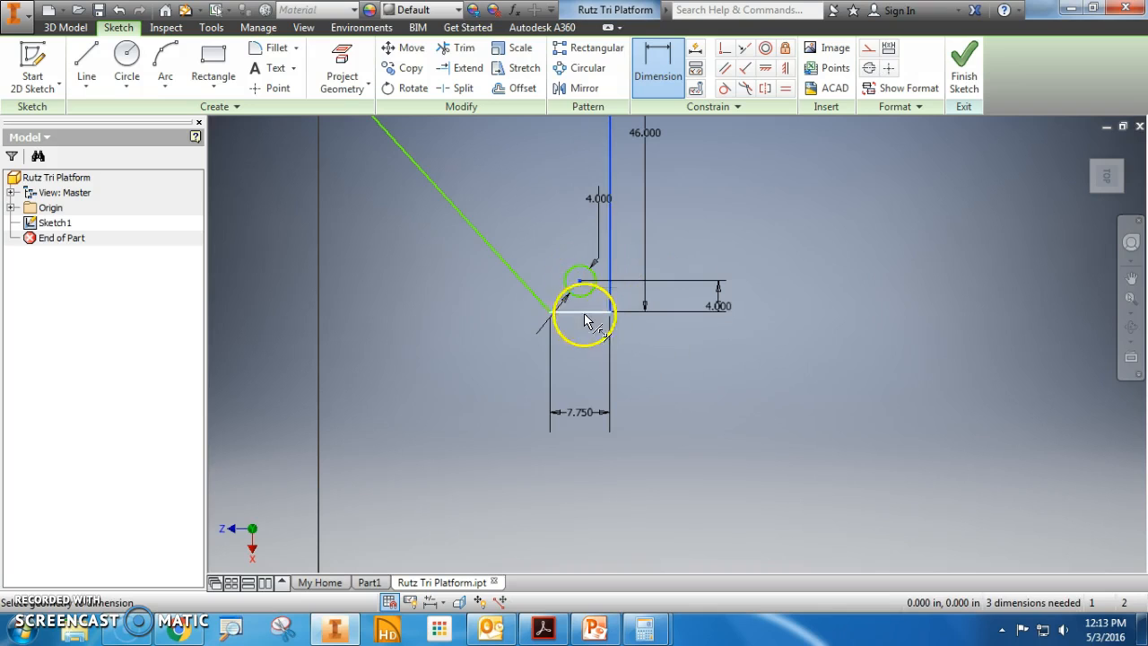
Dimension the bottom hole 4.000 from its side edge and finish the sketch.
{"action": "left_click", "coordinate": [592, 368]}
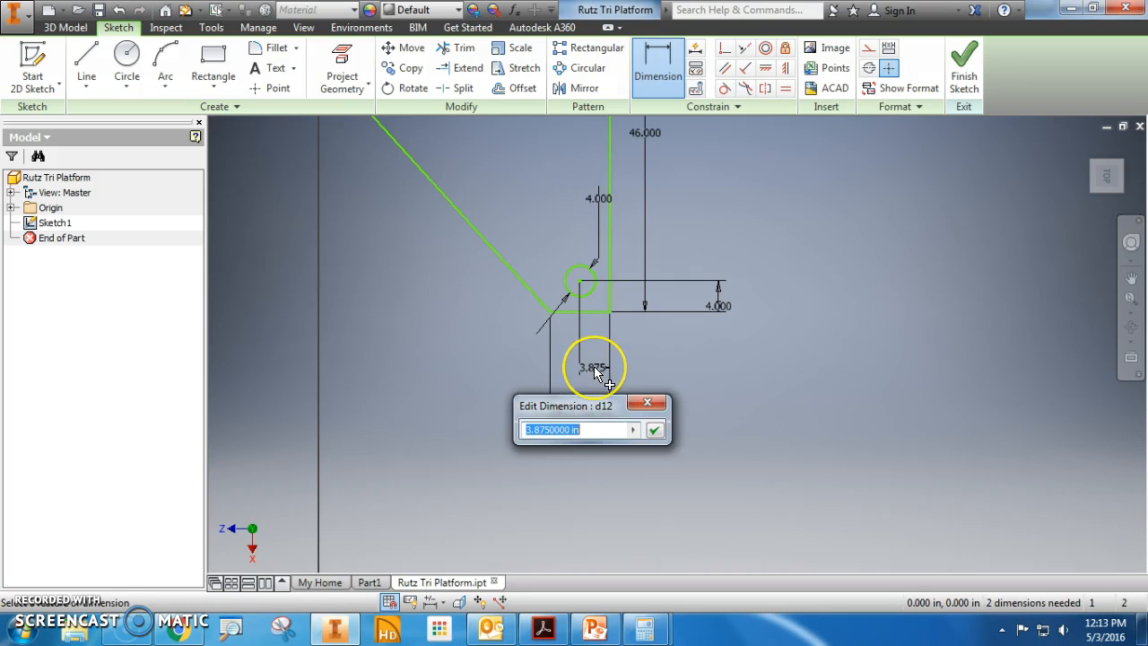
{"action": "type", "text": "4"}
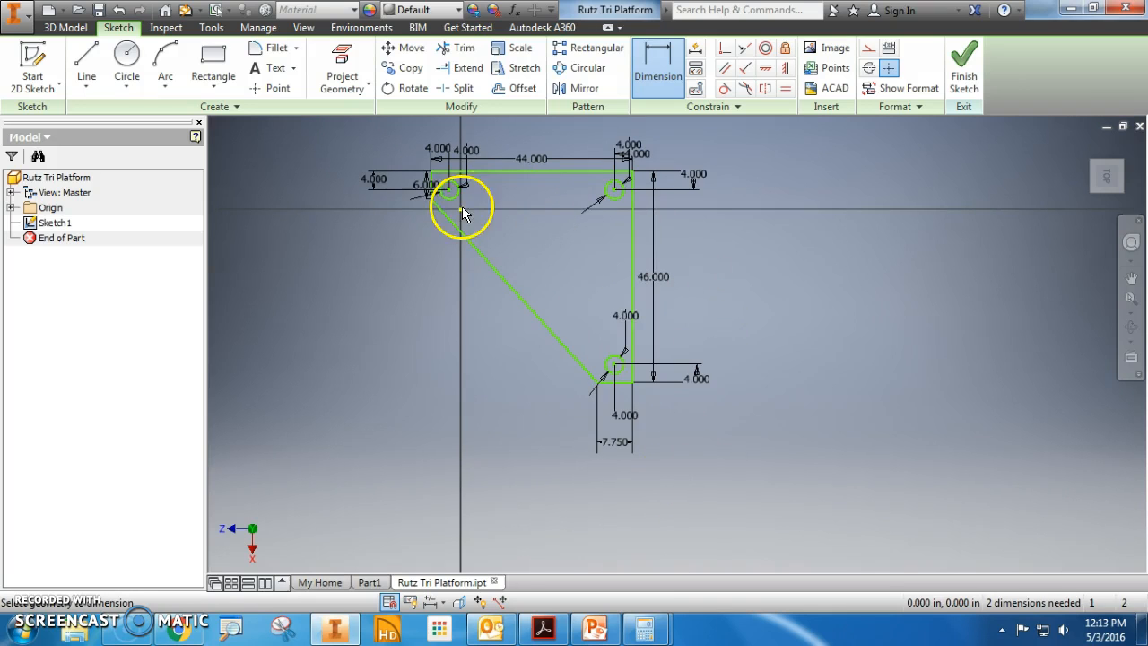
{"action": "mouse_move", "coordinate": [487, 335]}
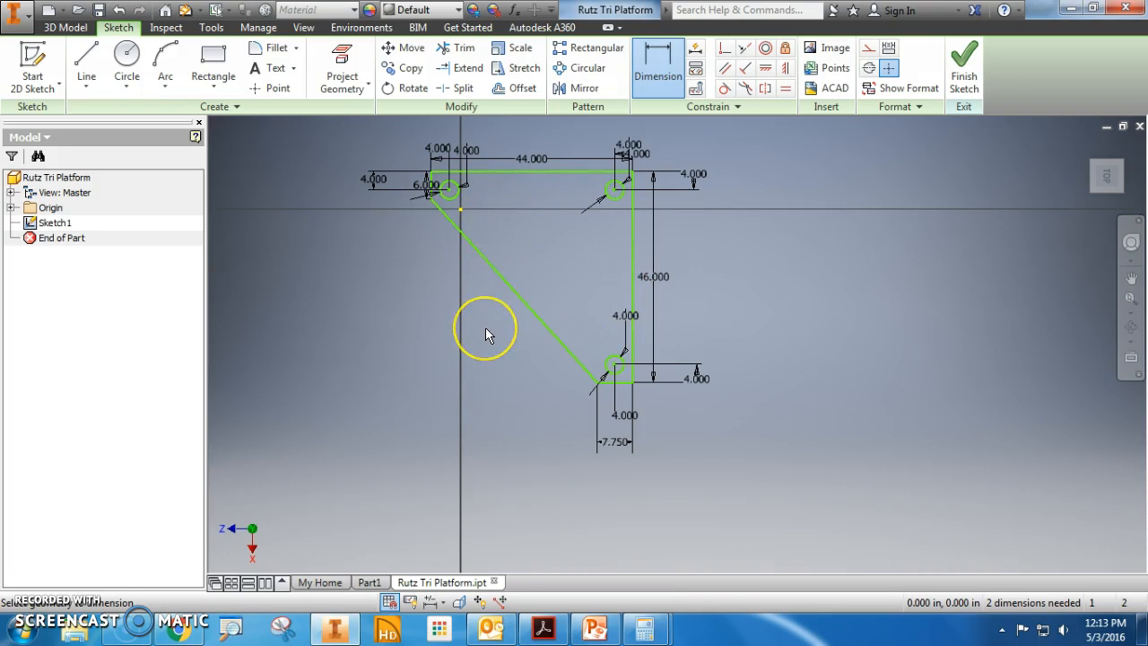
{"action": "mouse_move", "coordinate": [849, 166]}
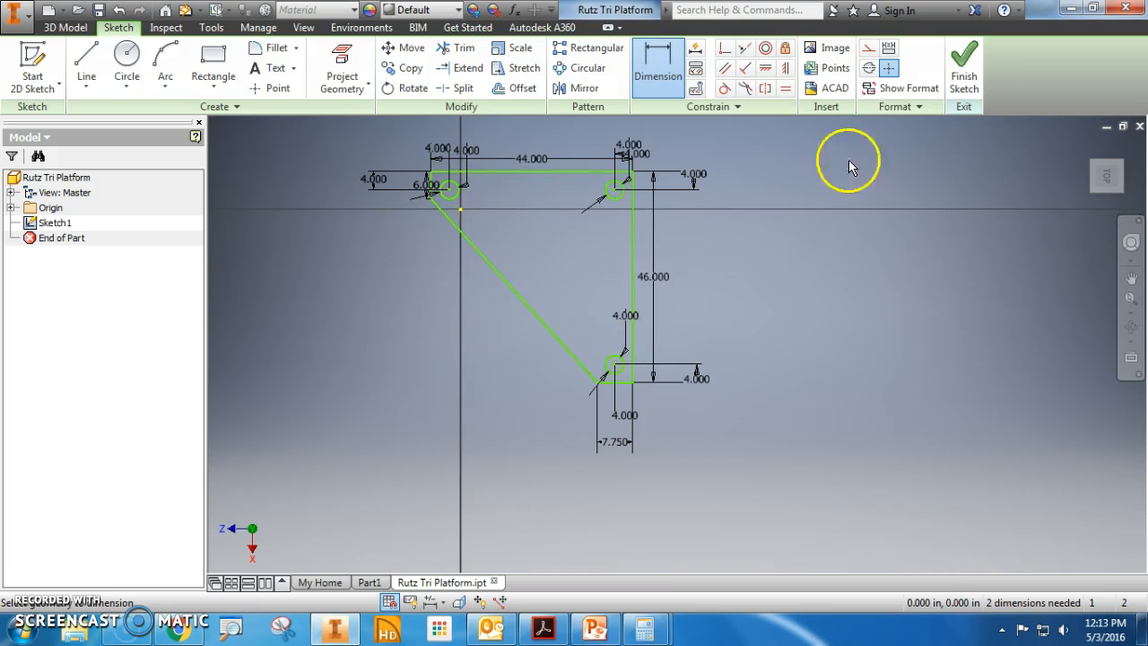
{"action": "left_click", "coordinate": [963, 63]}
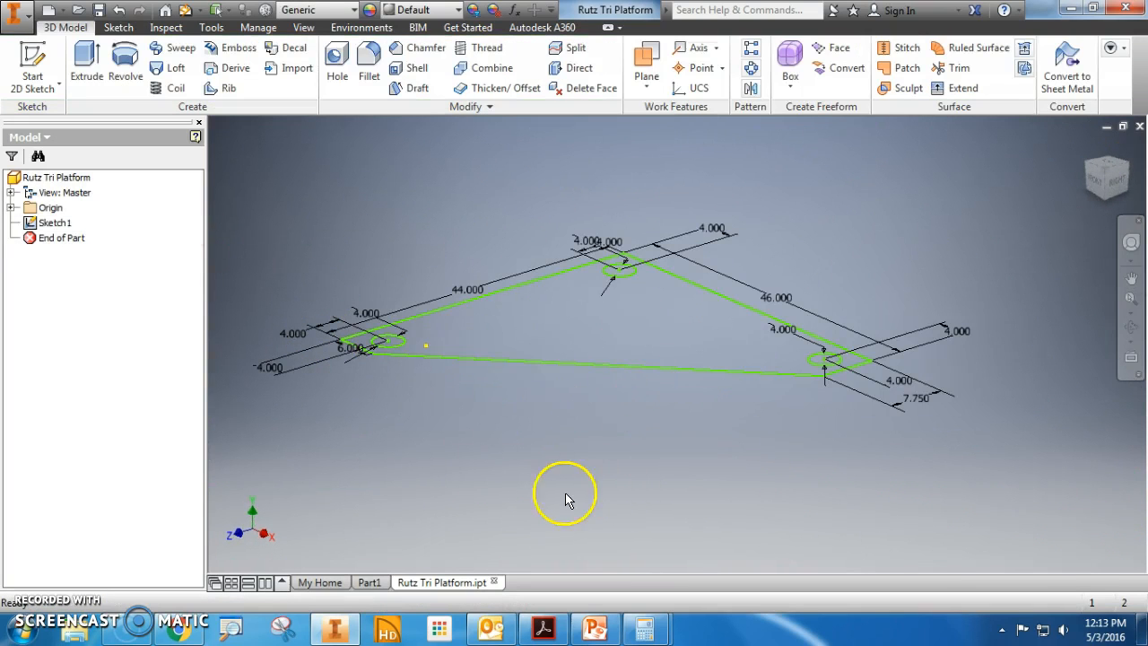
Extrude the triangular profile 1 in into a solid plate with three through-holes.
{"action": "left_click", "coordinate": [86, 65]}
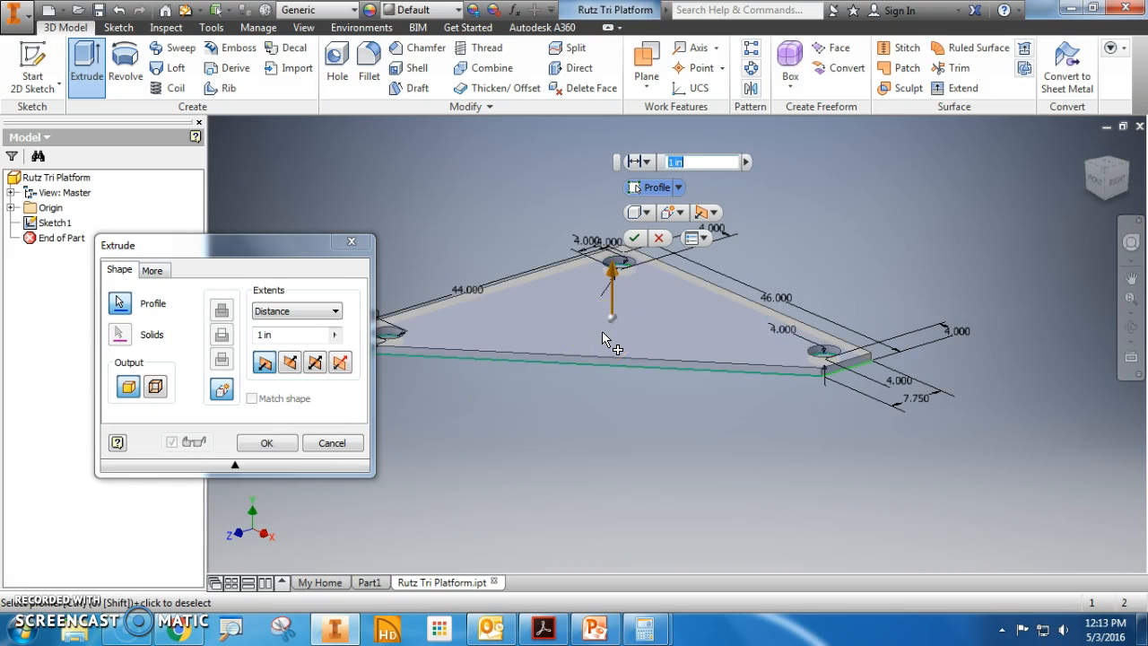
{"action": "left_click", "coordinate": [267, 443]}
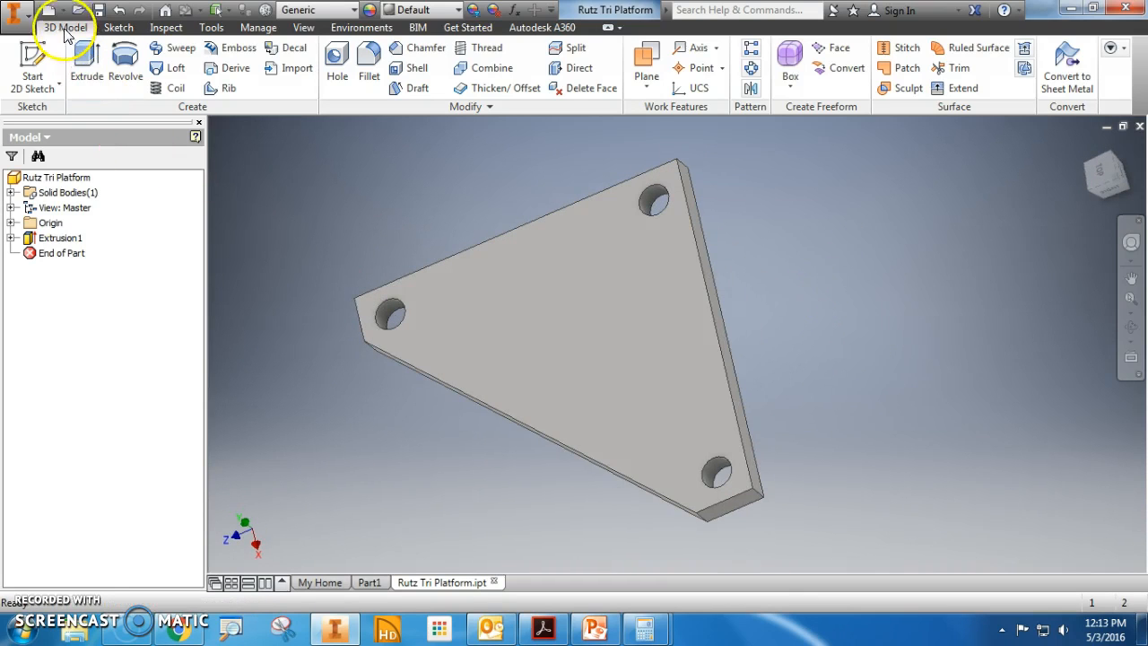
{"action": "mouse_move", "coordinate": [834, 298]}
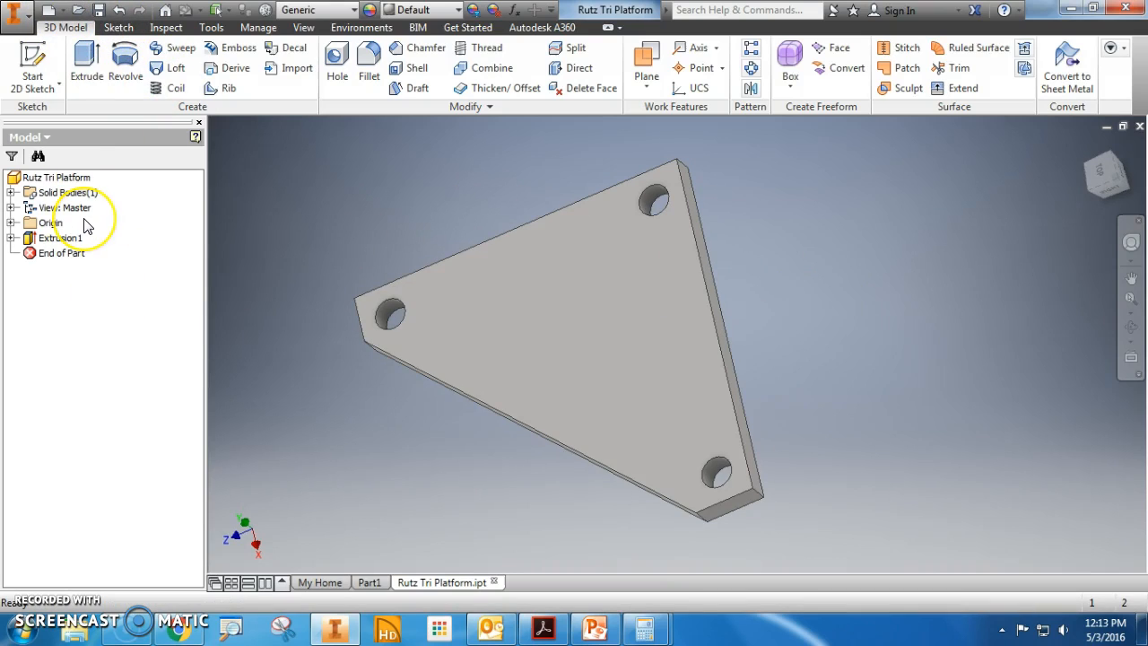
{"action": "mouse_move", "coordinate": [52, 547]}
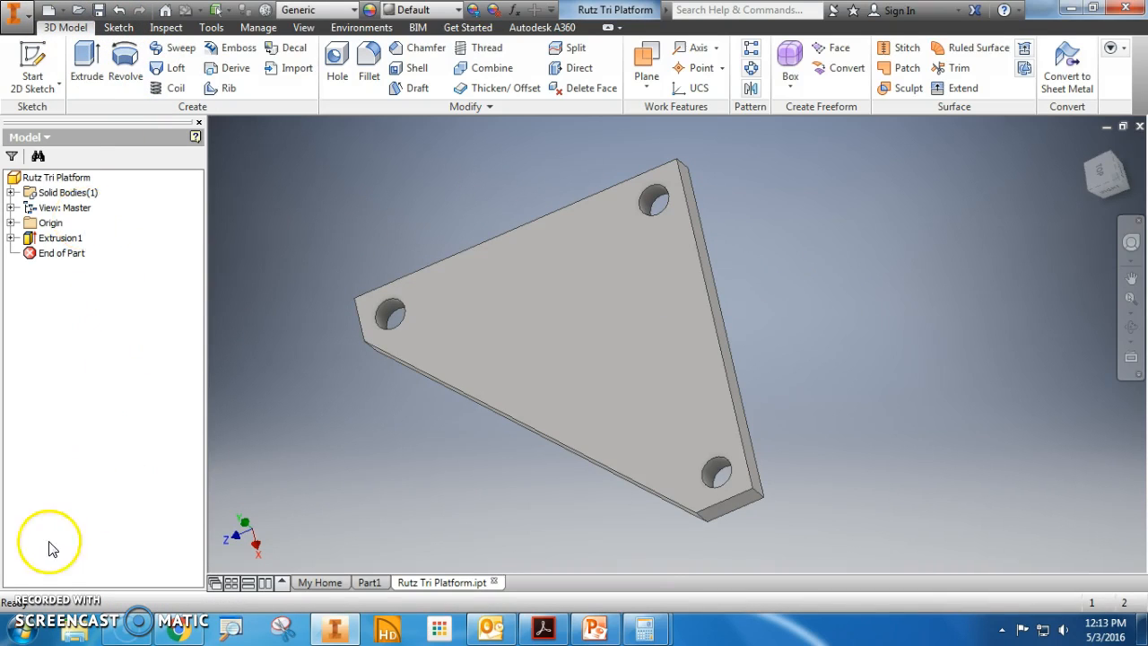